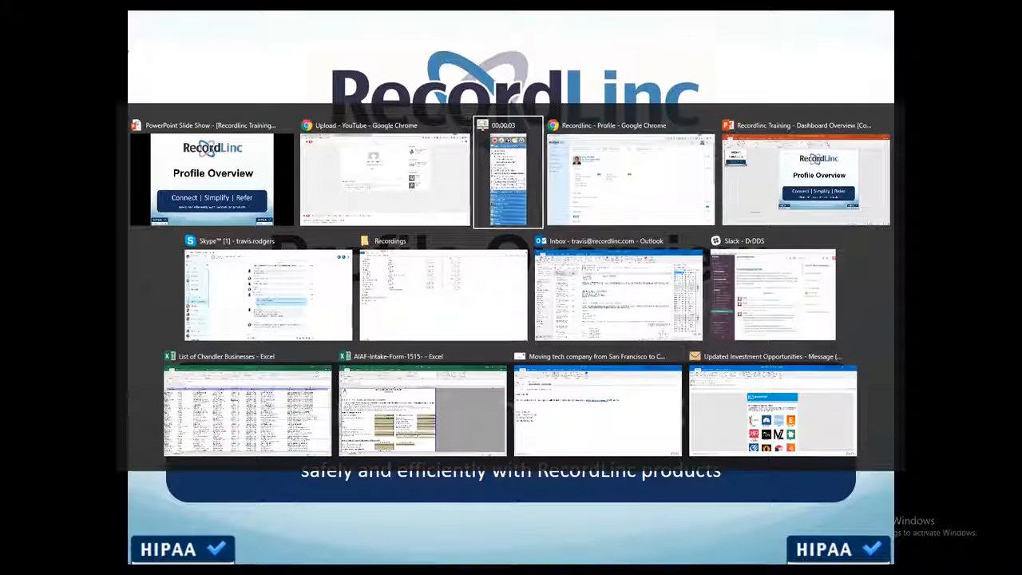
- Switch to the Chrome window showing the RecordLinc profile page
click(630, 173)
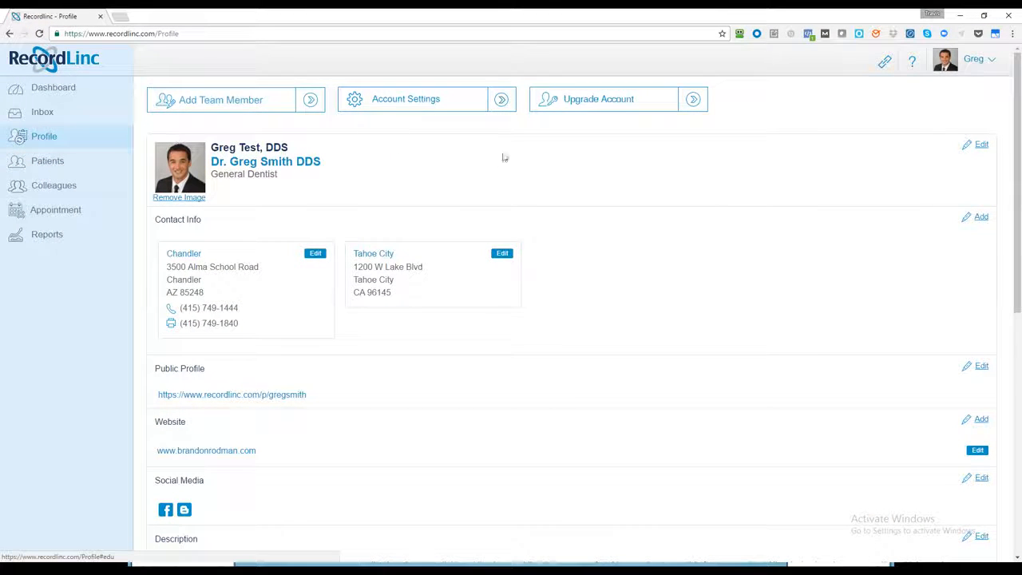
mouse_move(604, 179)
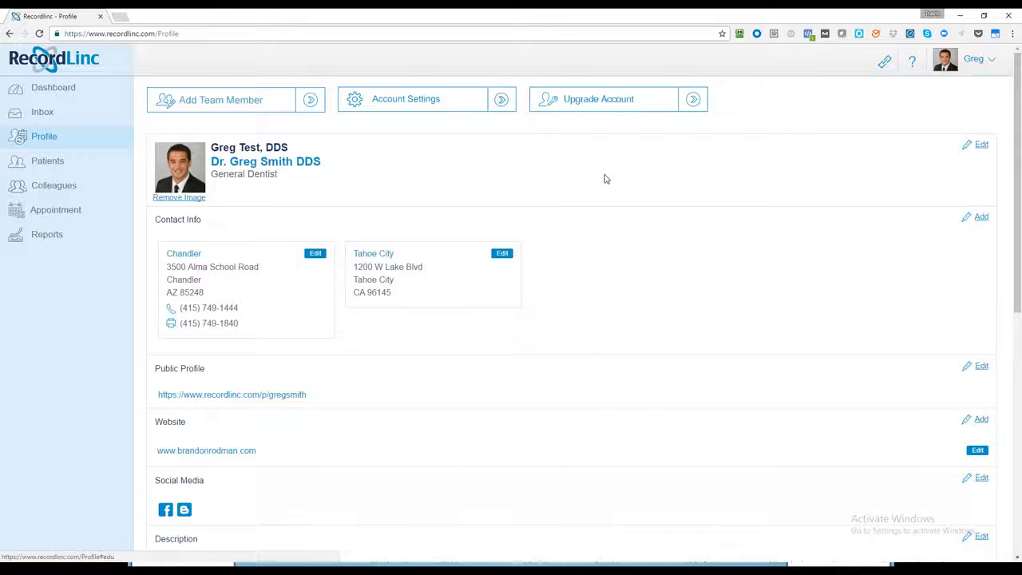
mouse_move(611, 178)
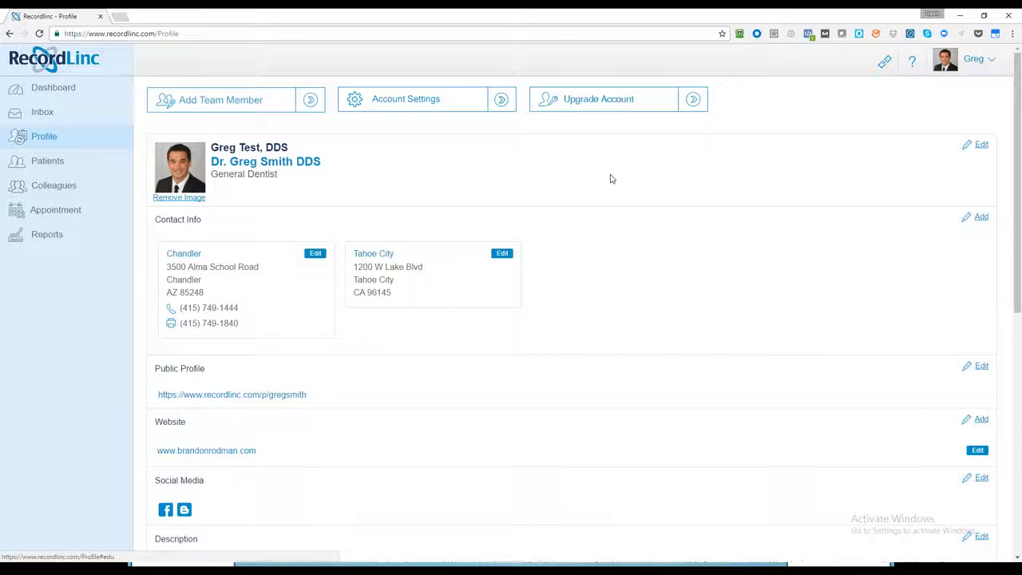
mouse_move(515, 177)
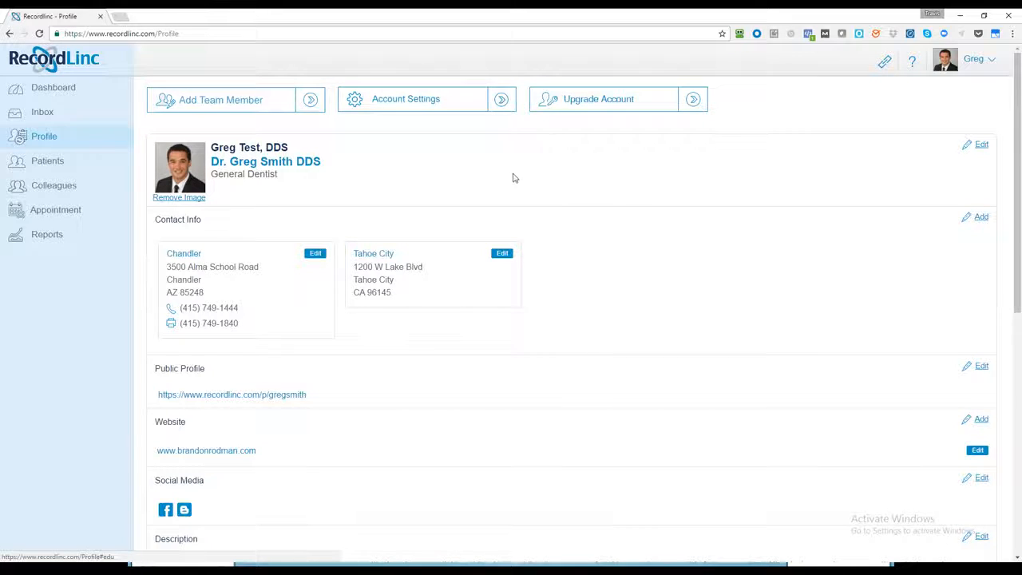
mouse_move(481, 166)
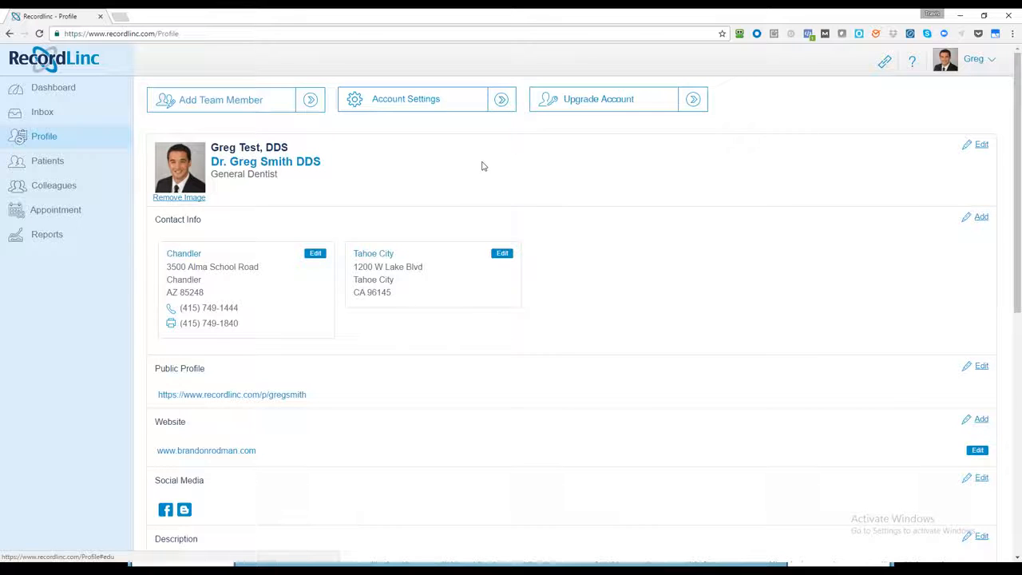
mouse_move(391, 383)
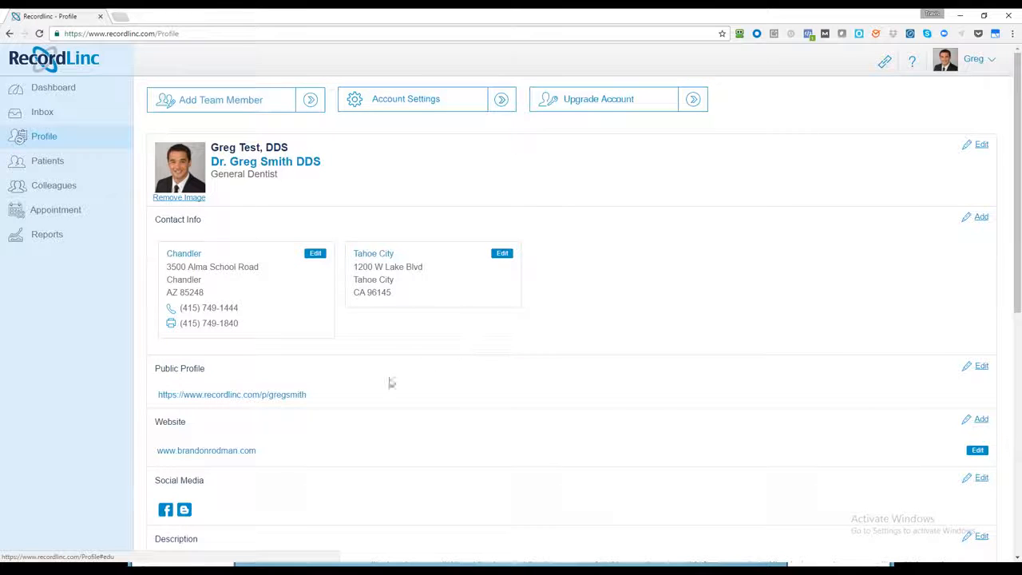
mouse_move(213, 403)
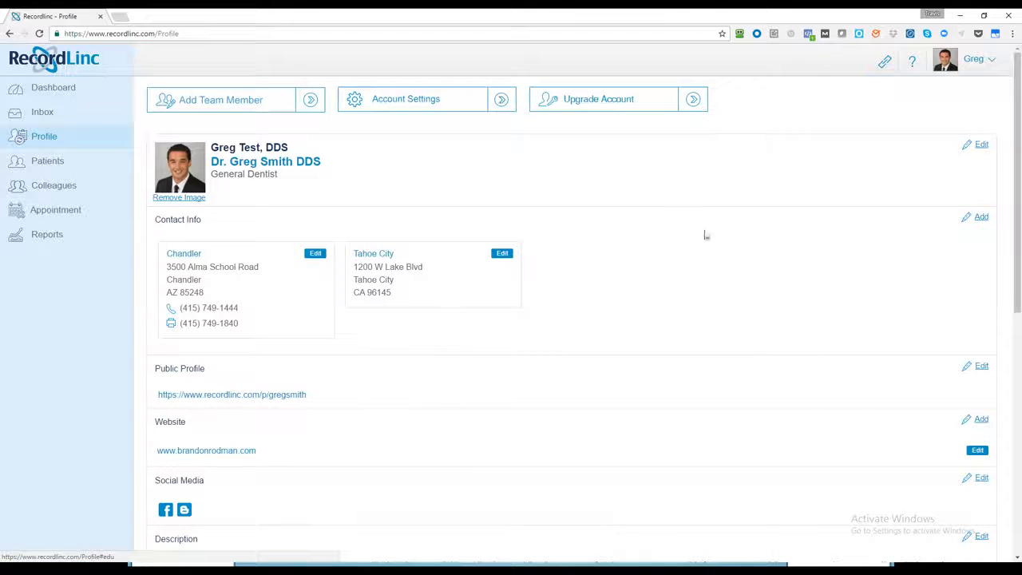
mouse_move(622, 206)
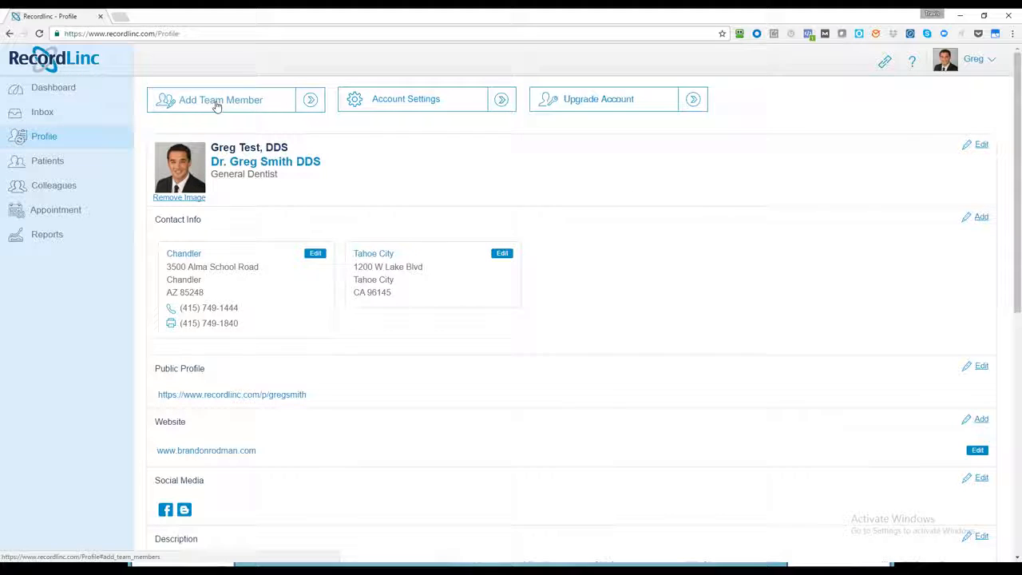
- Open the Add Team/Staff Member form and browse the Specialty list without choosing
click(221, 99)
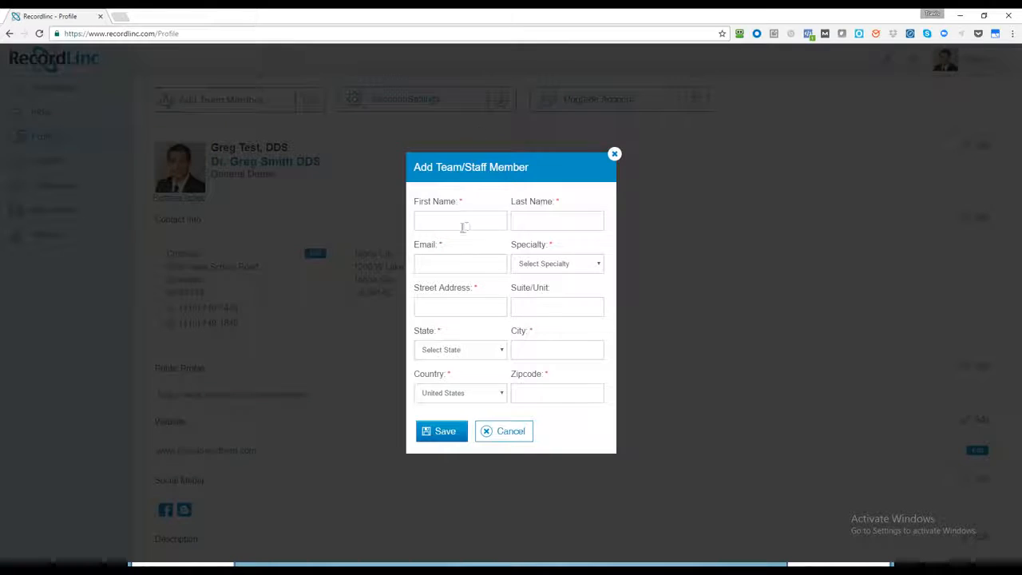
click(459, 220)
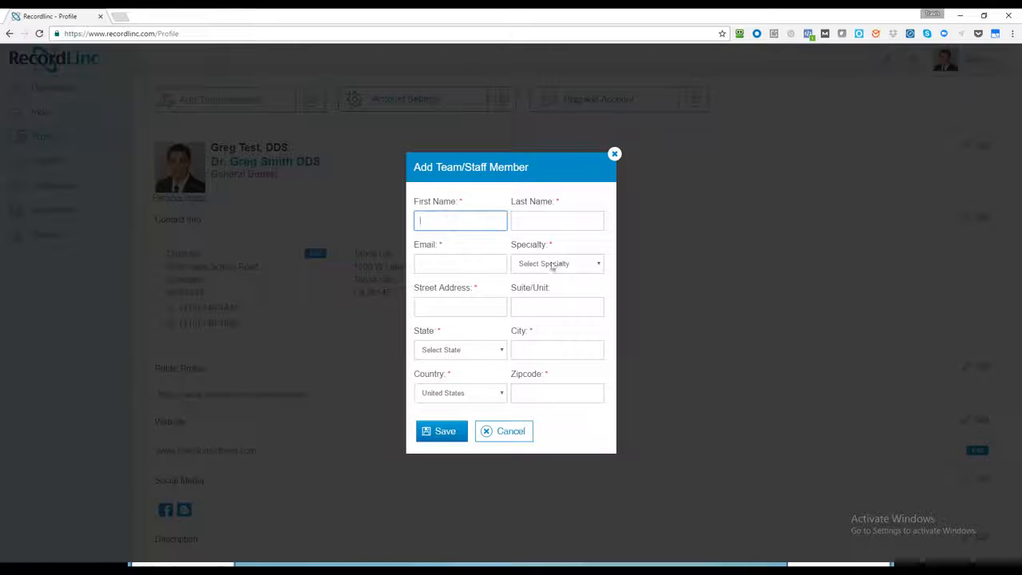
click(556, 264)
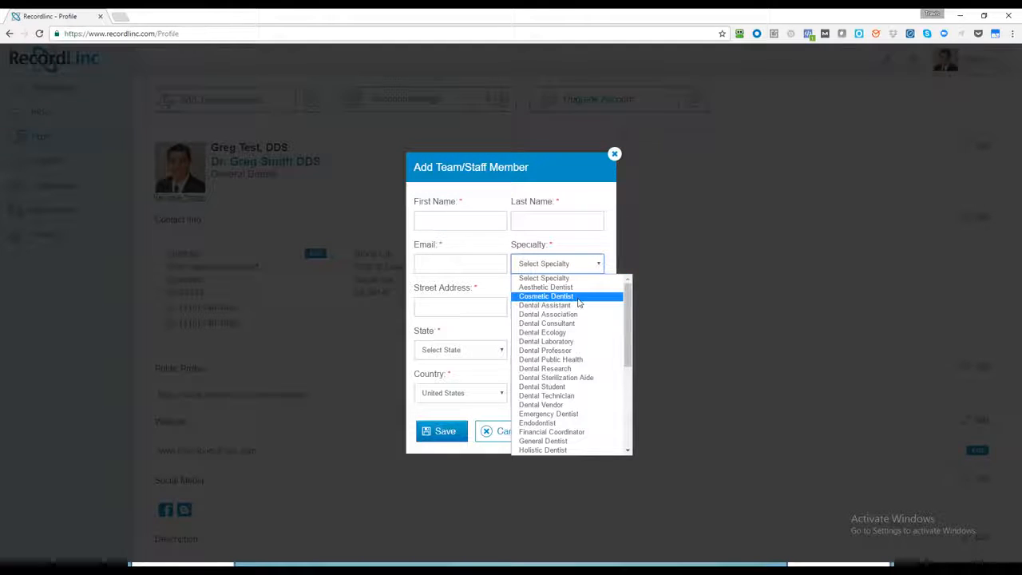
mouse_move(567, 305)
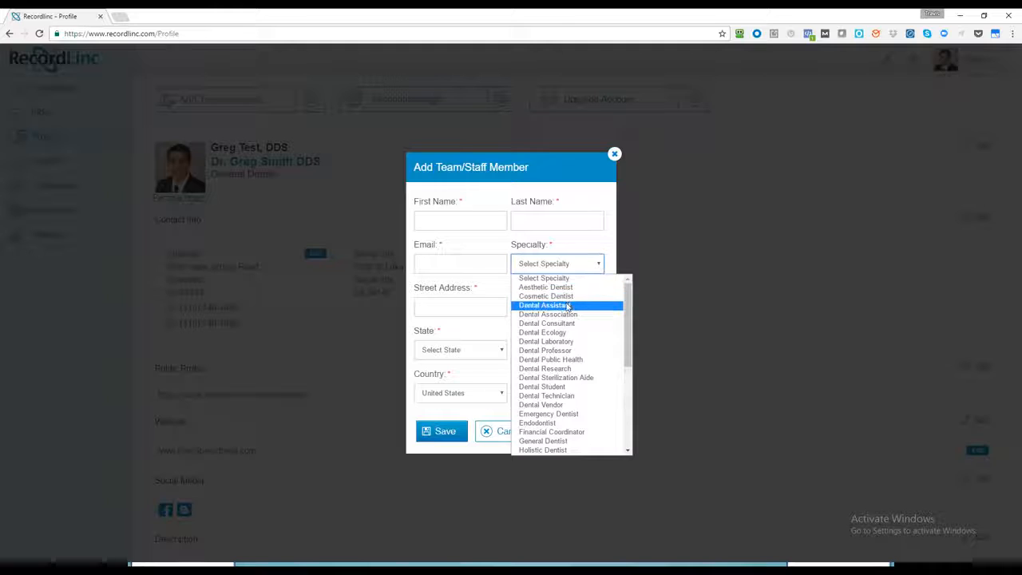
mouse_move(548, 314)
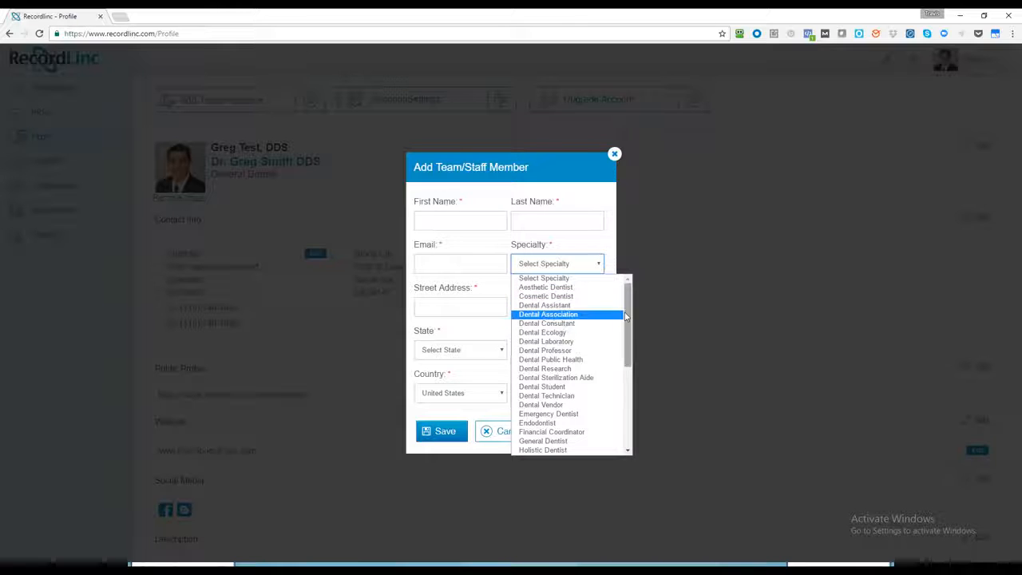
scroll(down, 3)
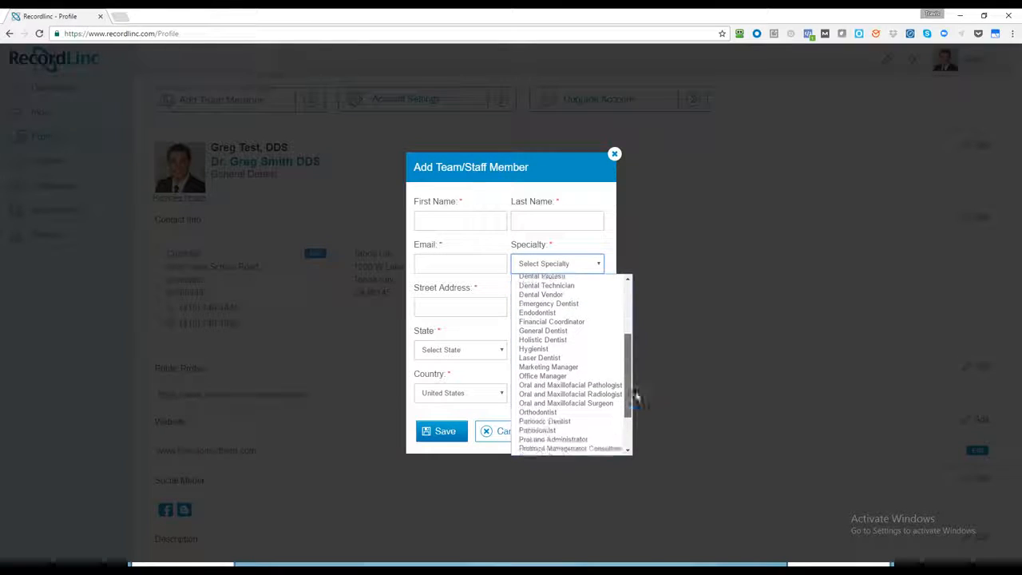
scroll(up, 3)
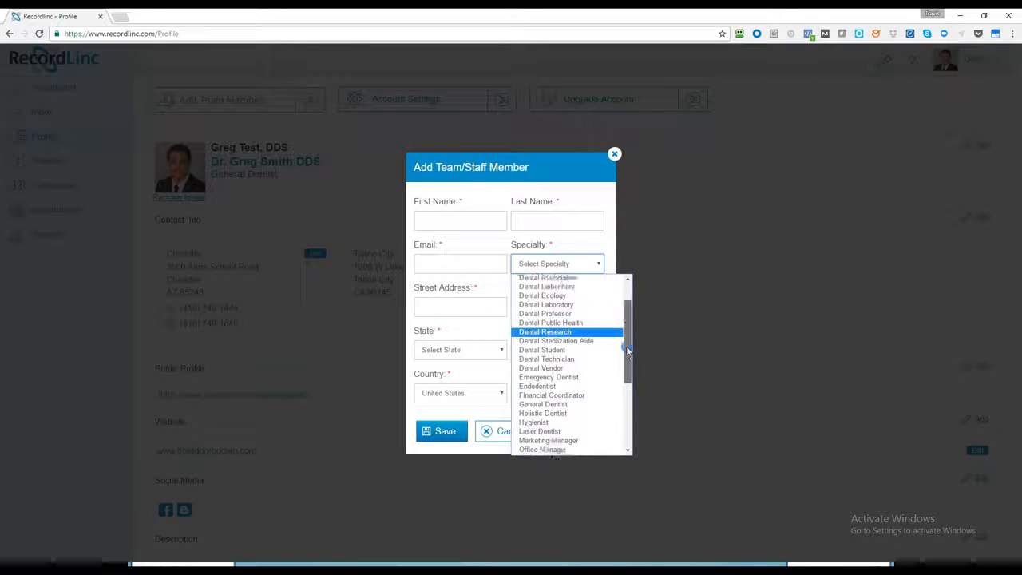
click(557, 264)
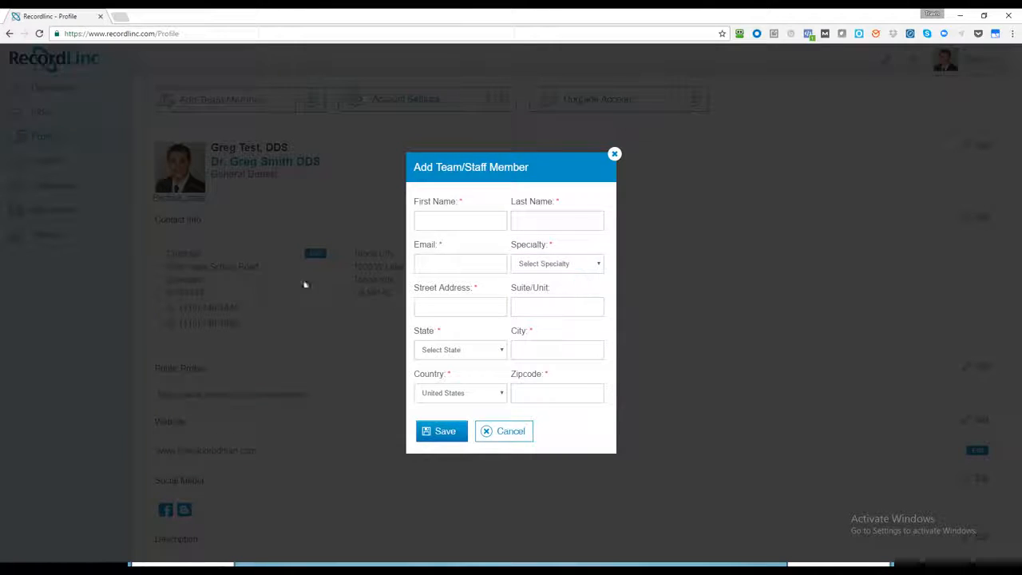
mouse_move(62, 166)
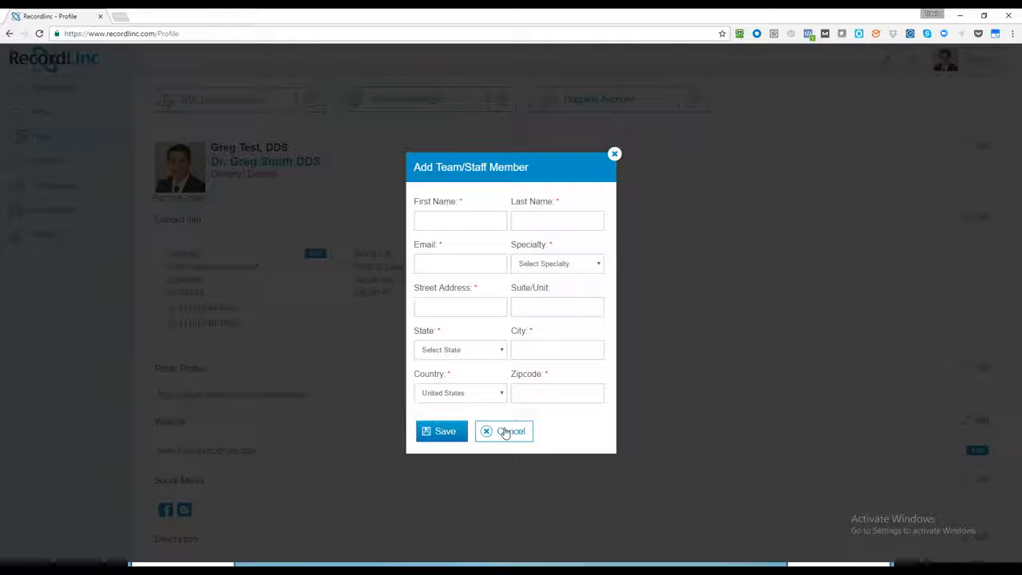
click(503, 431)
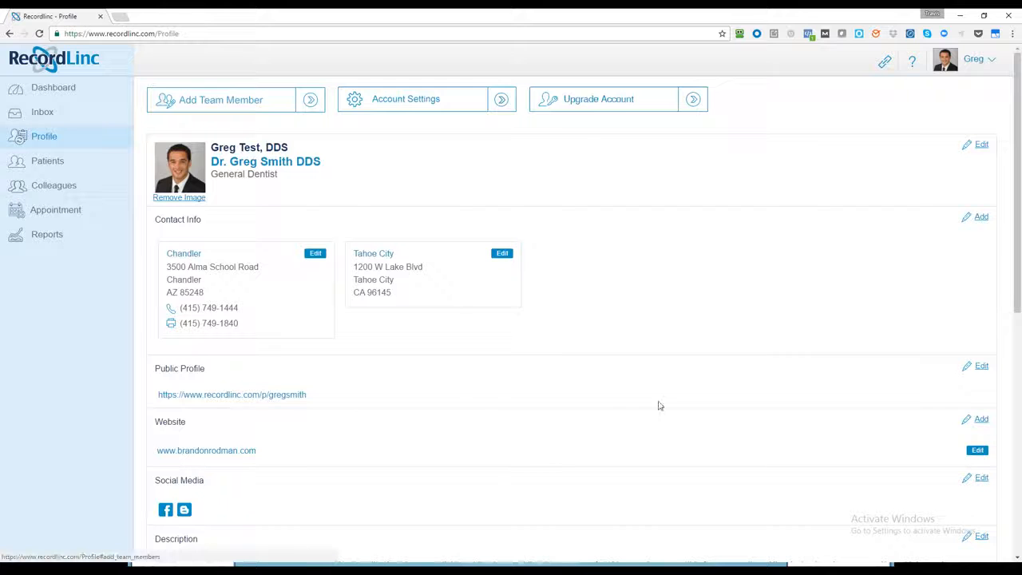
scroll(down, 3)
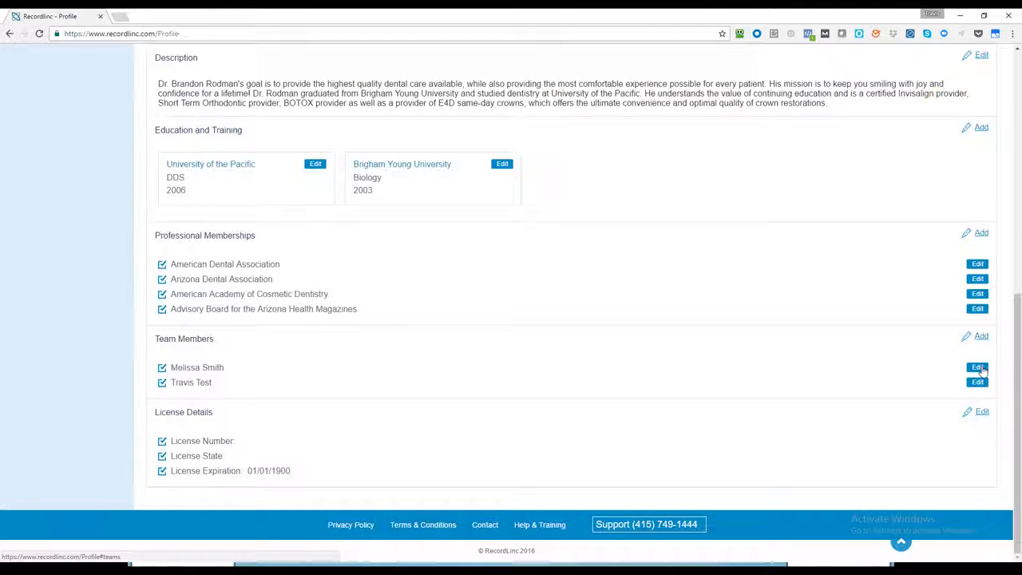
click(977, 367)
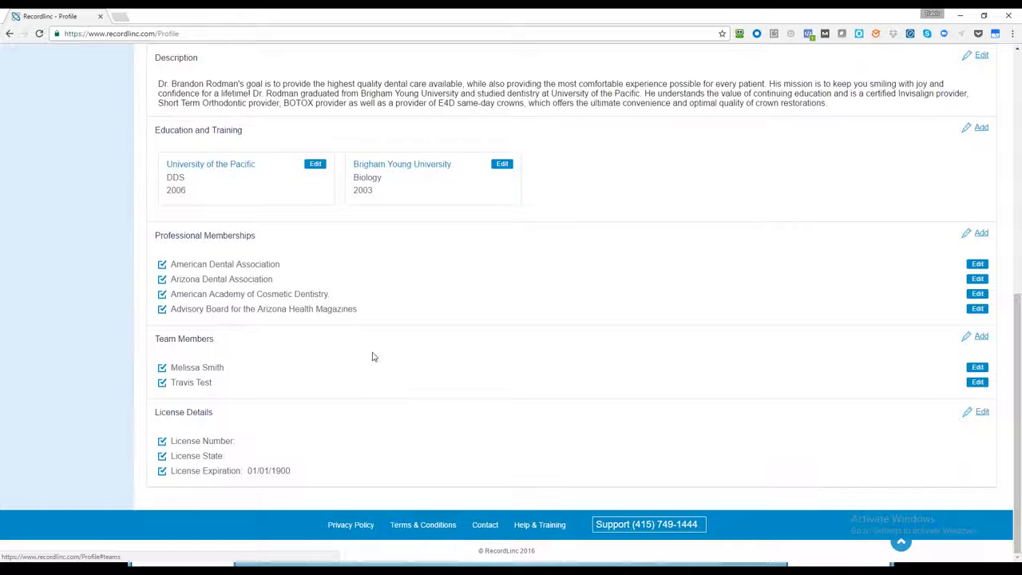
scroll(up, 3)
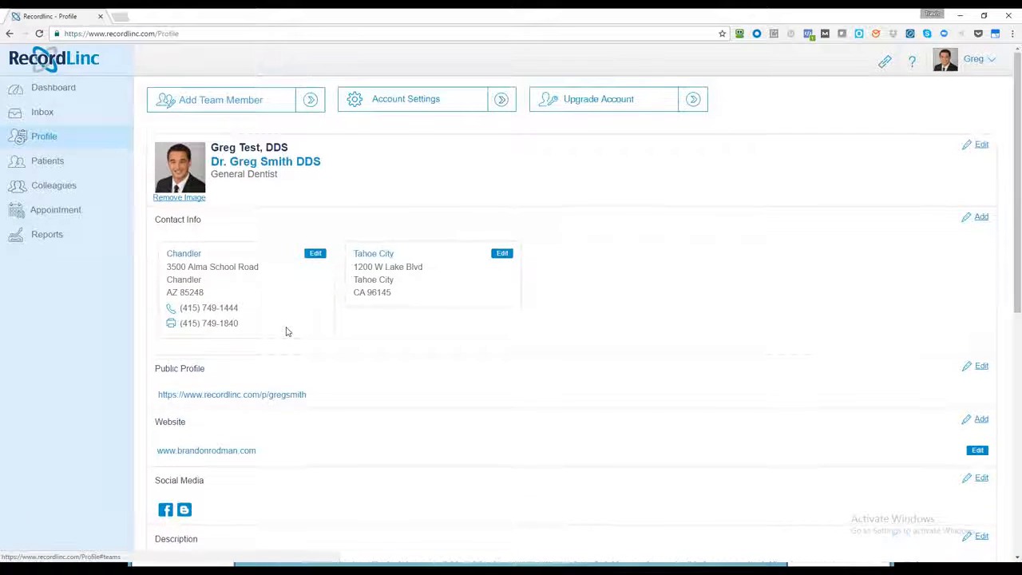
mouse_move(415, 104)
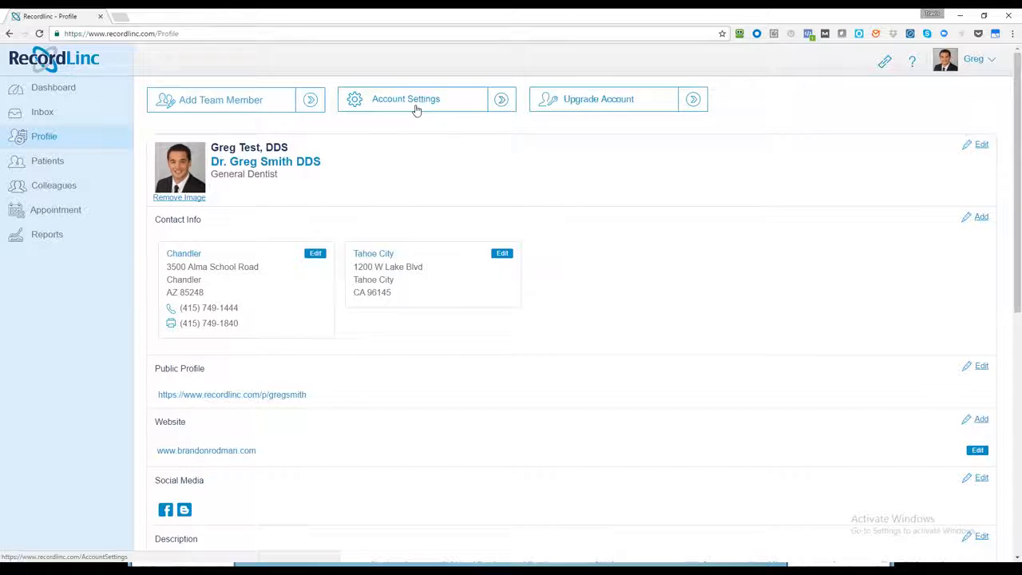
mouse_move(252, 294)
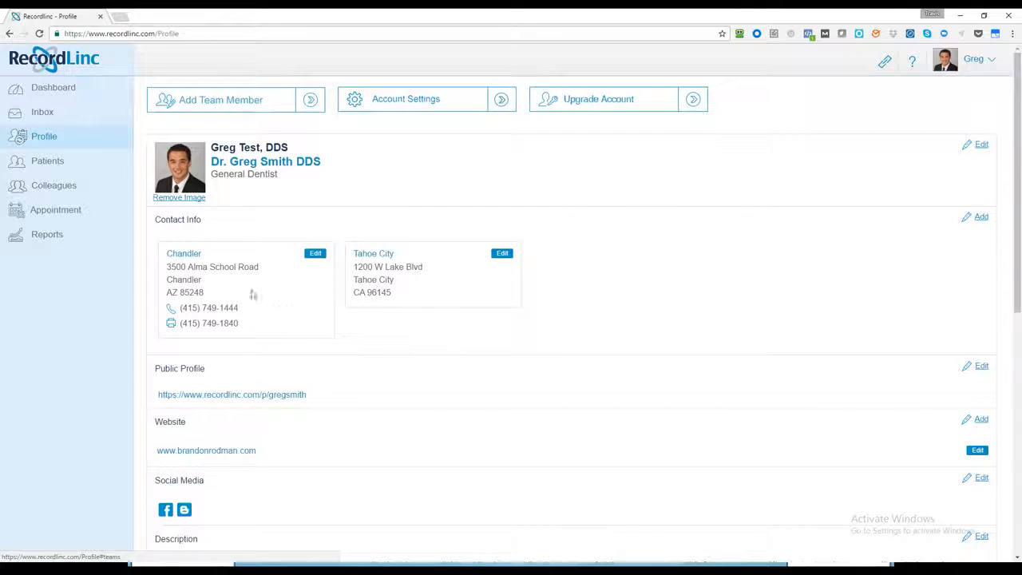
click(980, 216)
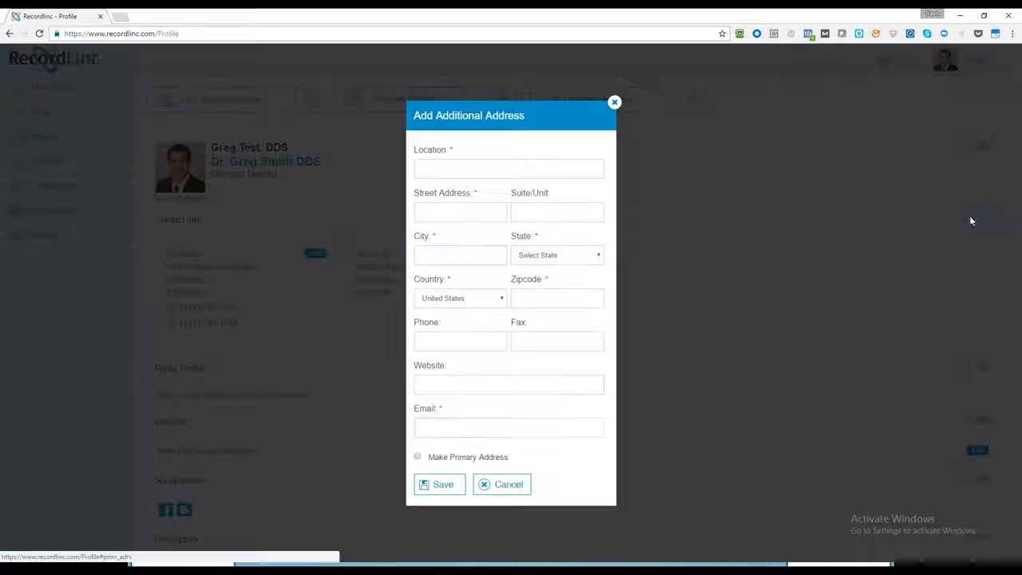
click(509, 168)
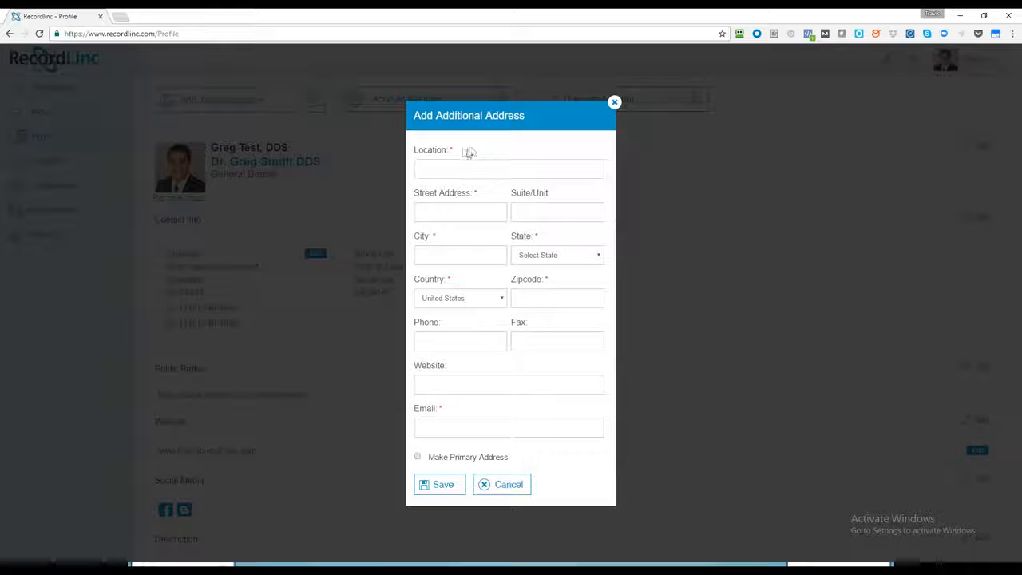
click(509, 168)
text(Mesa)
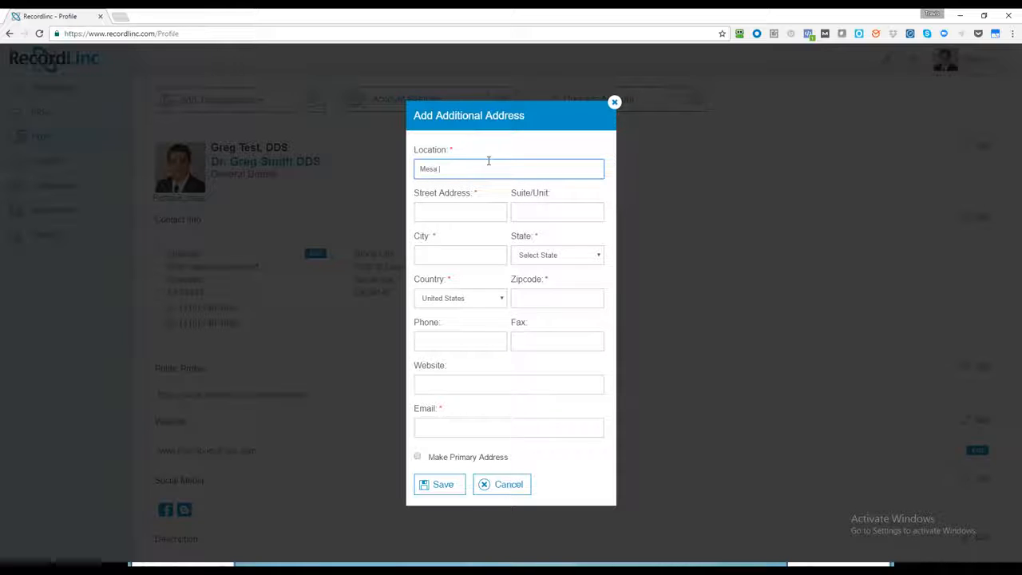
text(Arizona)
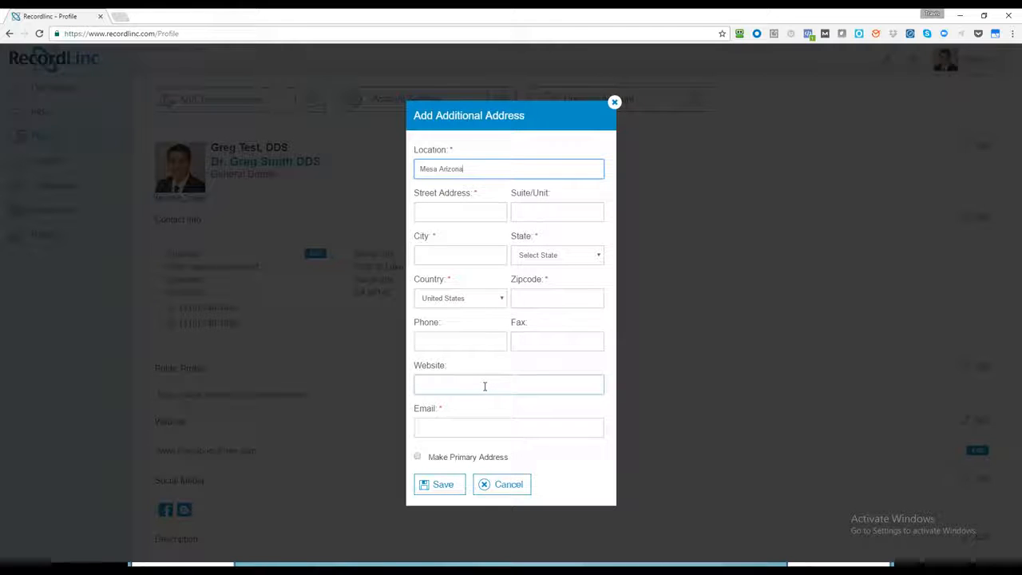
click(508, 427)
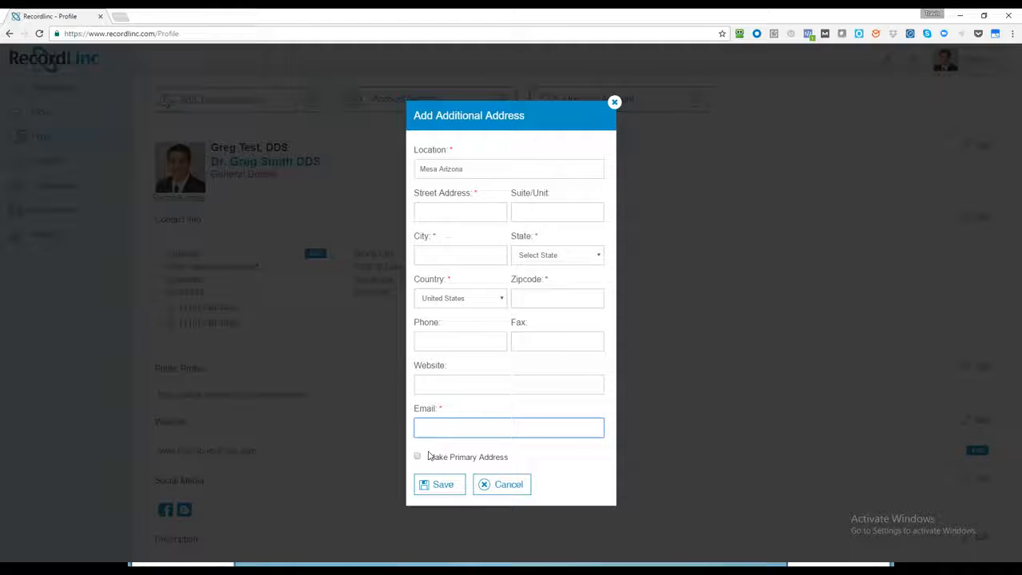
click(509, 427)
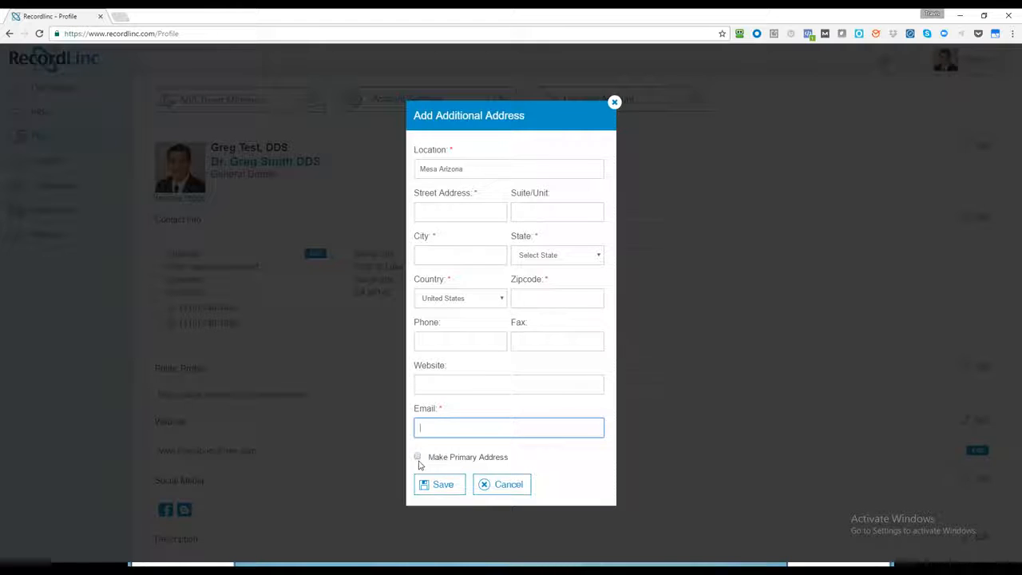
click(502, 484)
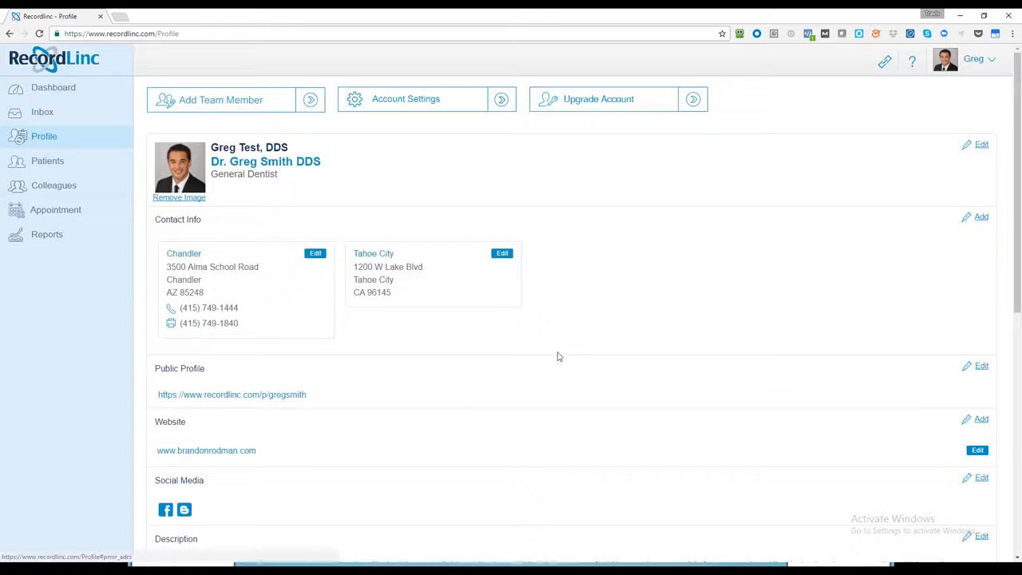
scroll(down, 3)
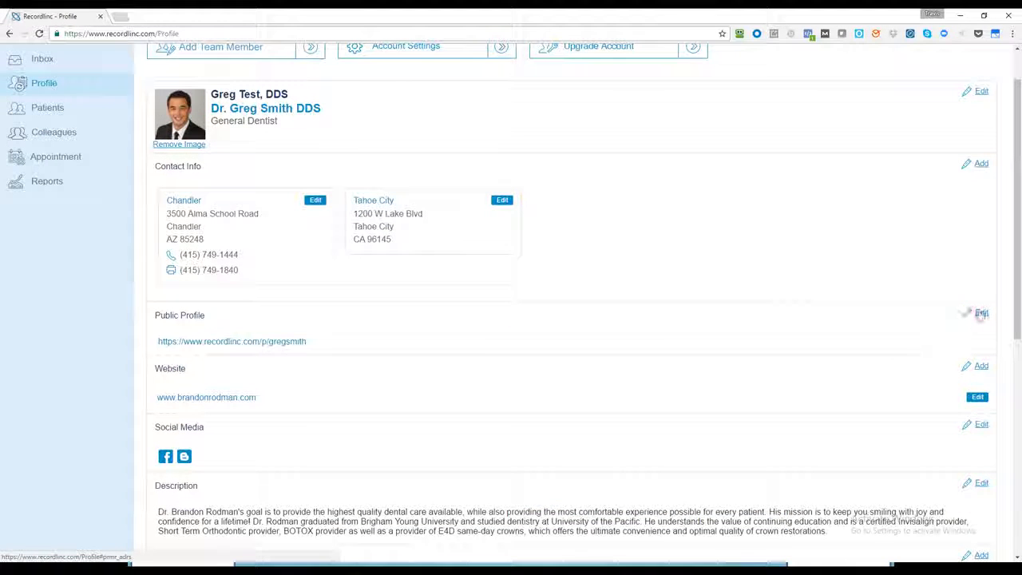
click(981, 312)
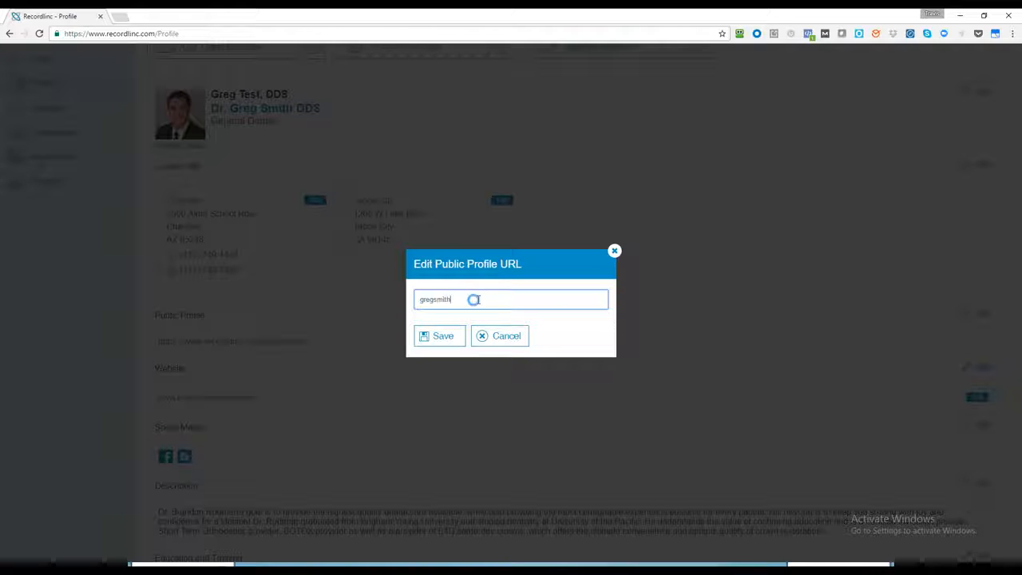
click(438, 335)
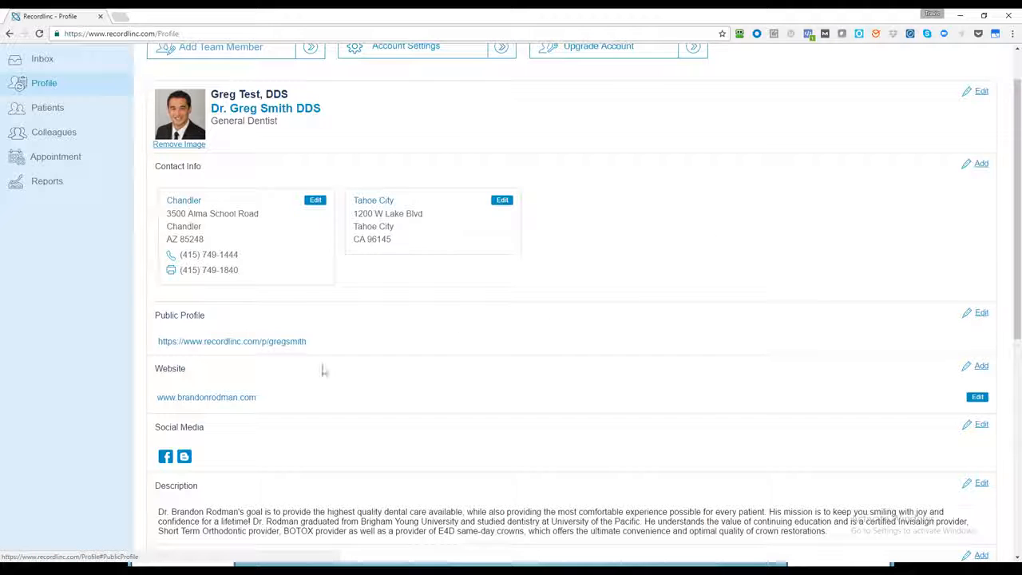
mouse_move(357, 401)
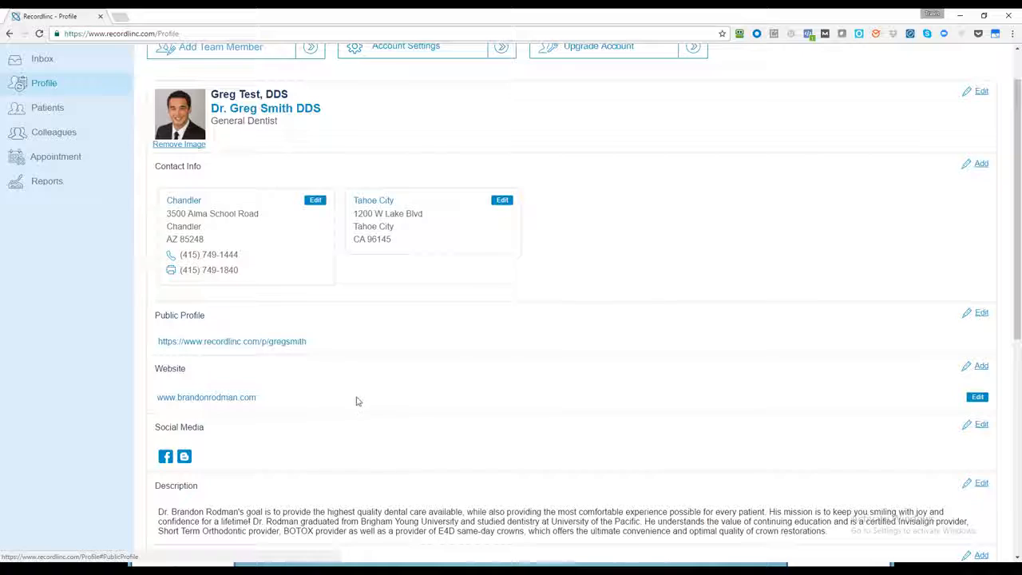
scroll(down, 3)
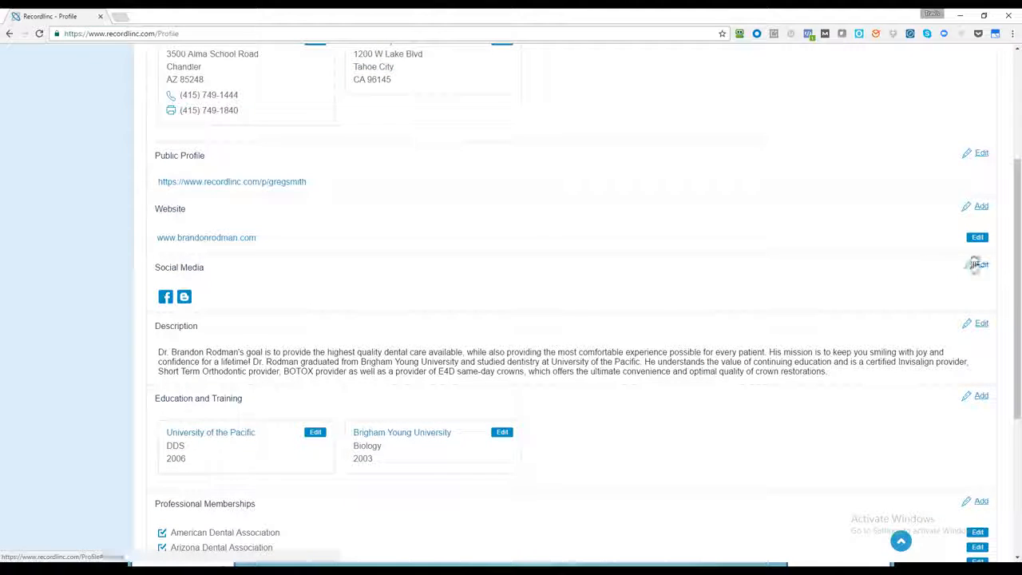
click(977, 264)
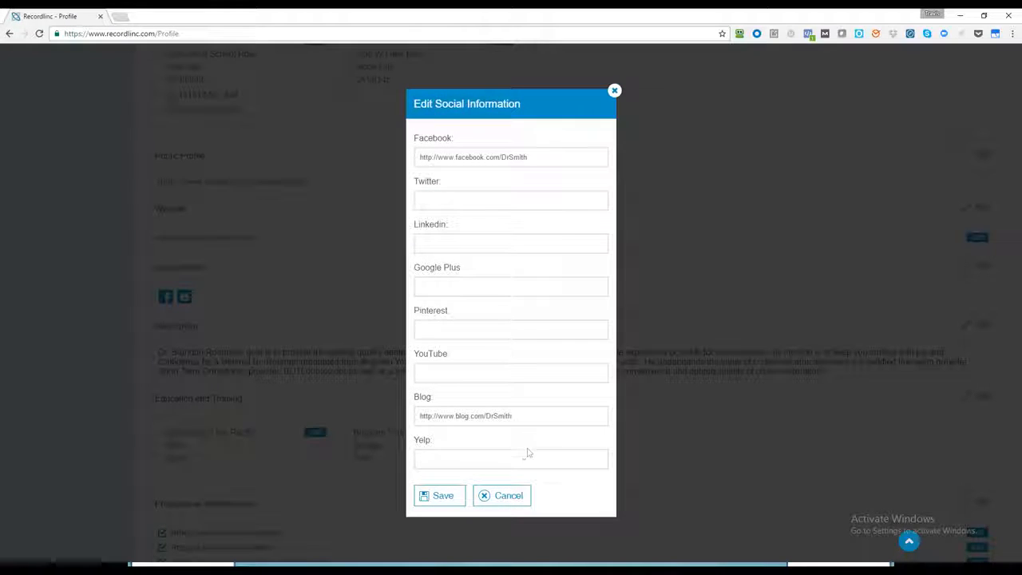
click(508, 495)
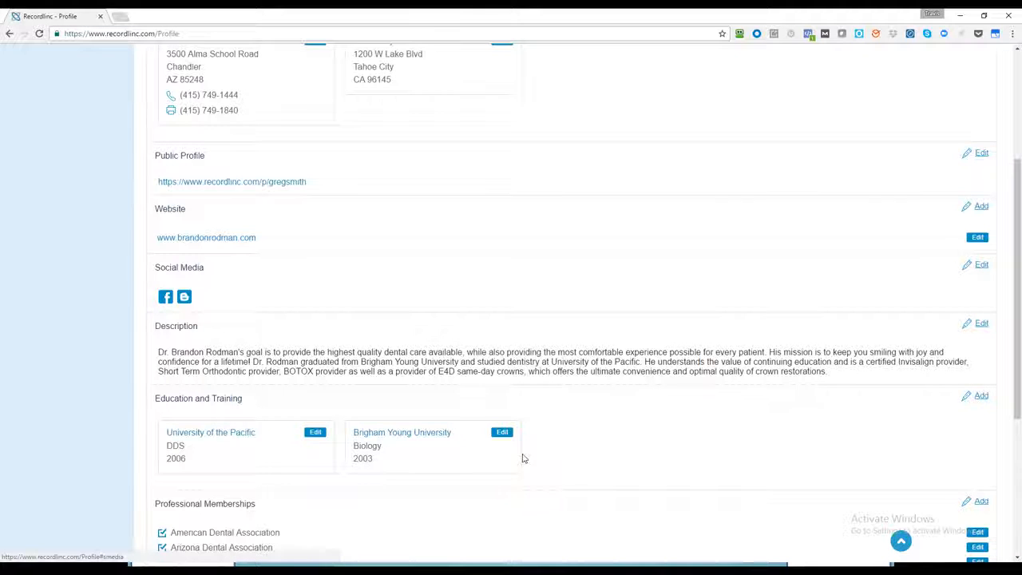
scroll(down, 3)
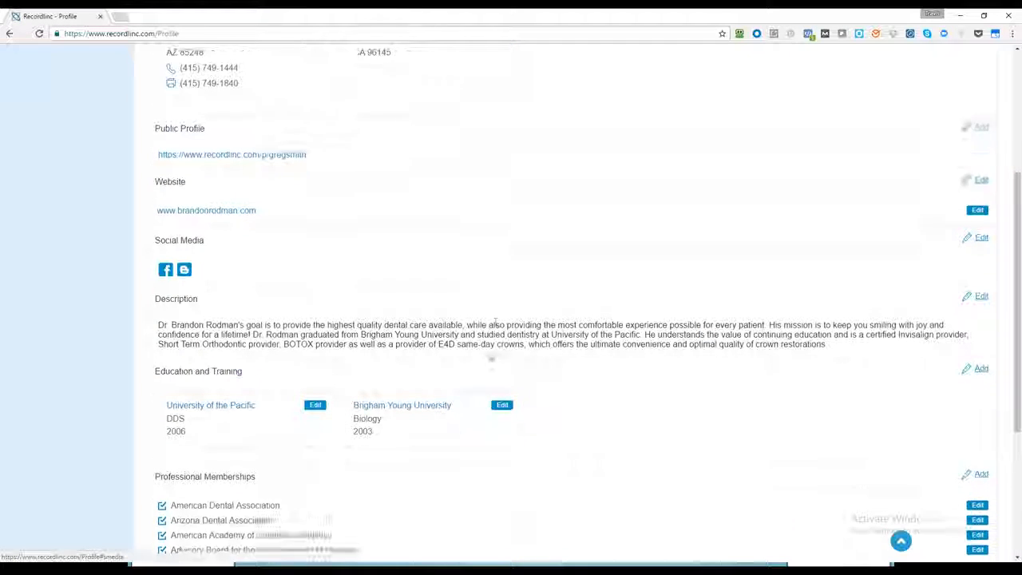
scroll(down, 3)
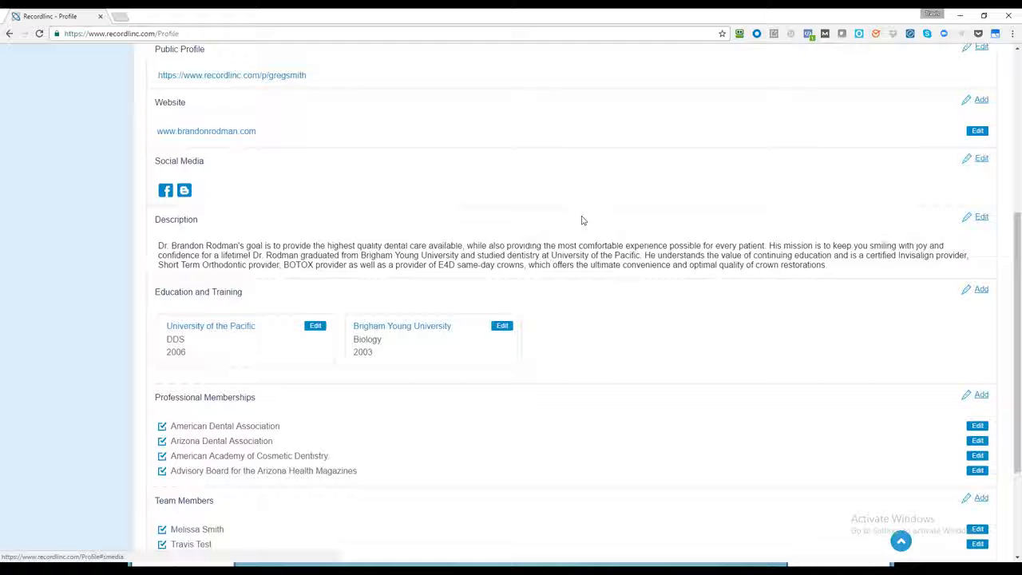
mouse_move(323, 289)
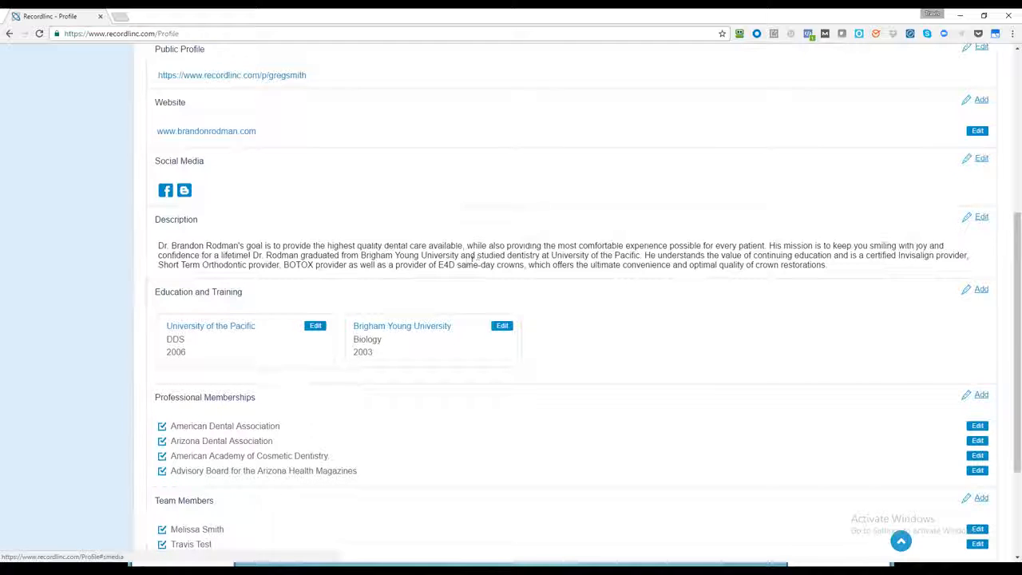
scroll(down, 3)
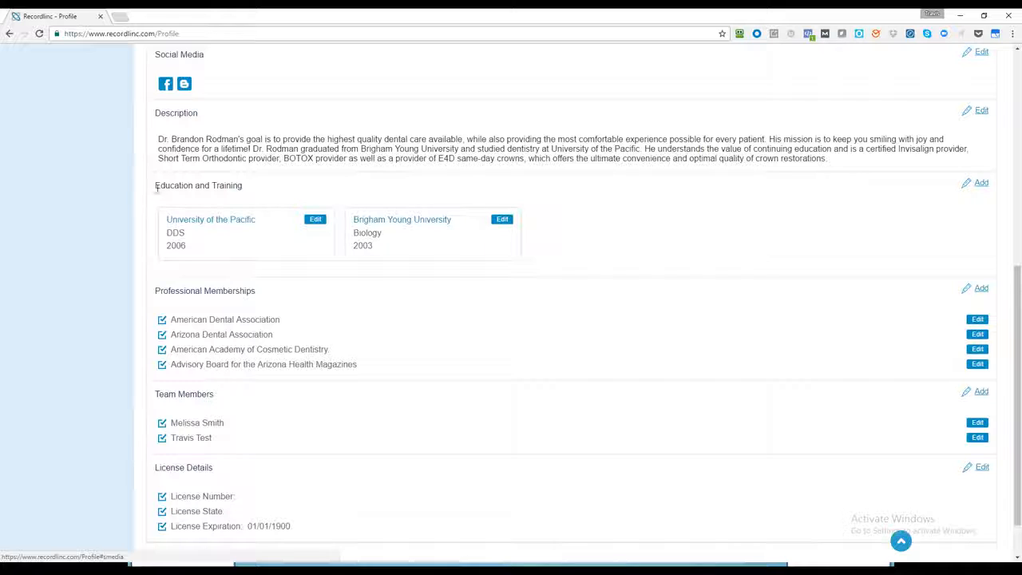
click(980, 182)
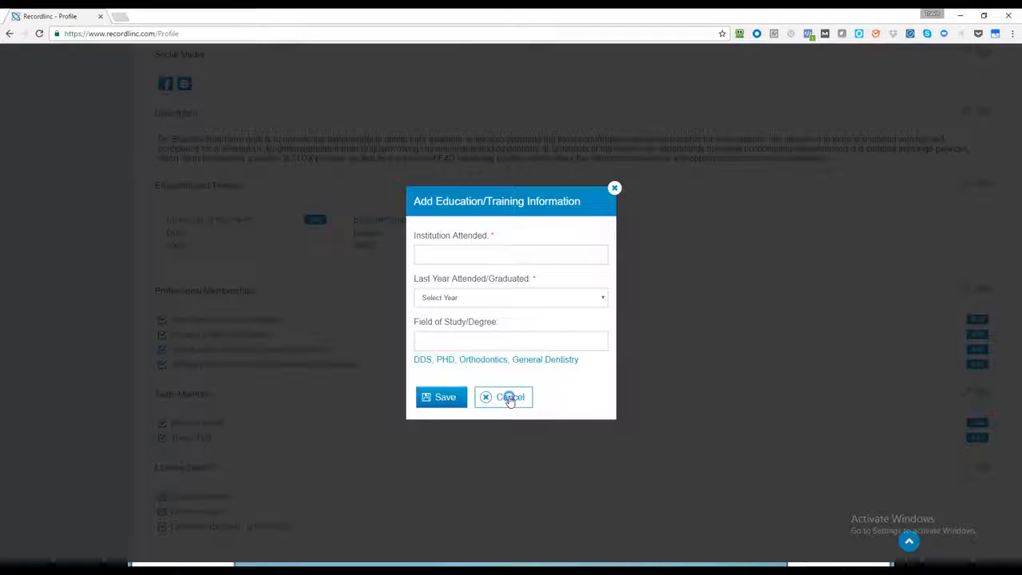
click(509, 396)
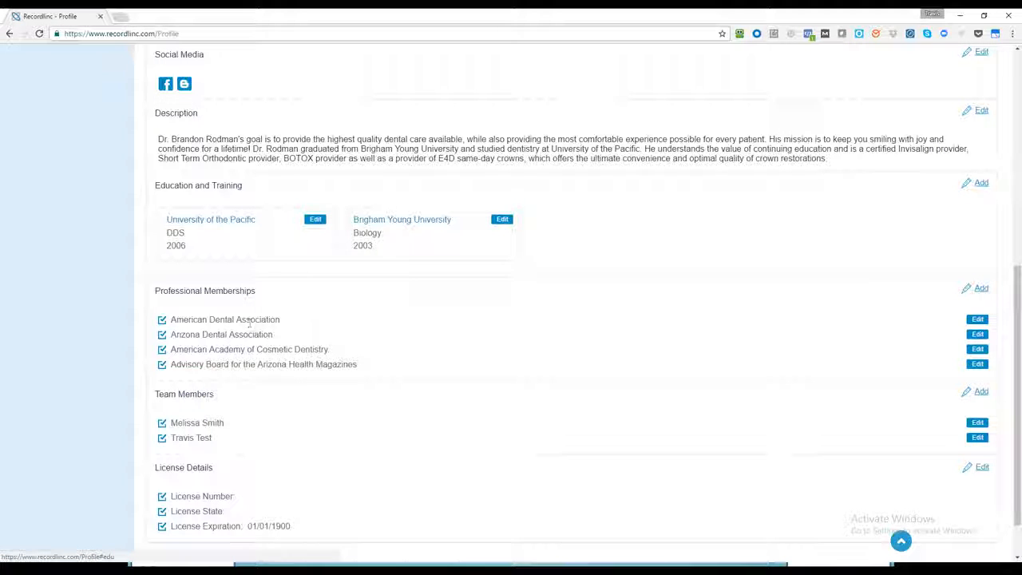
scroll(down, 3)
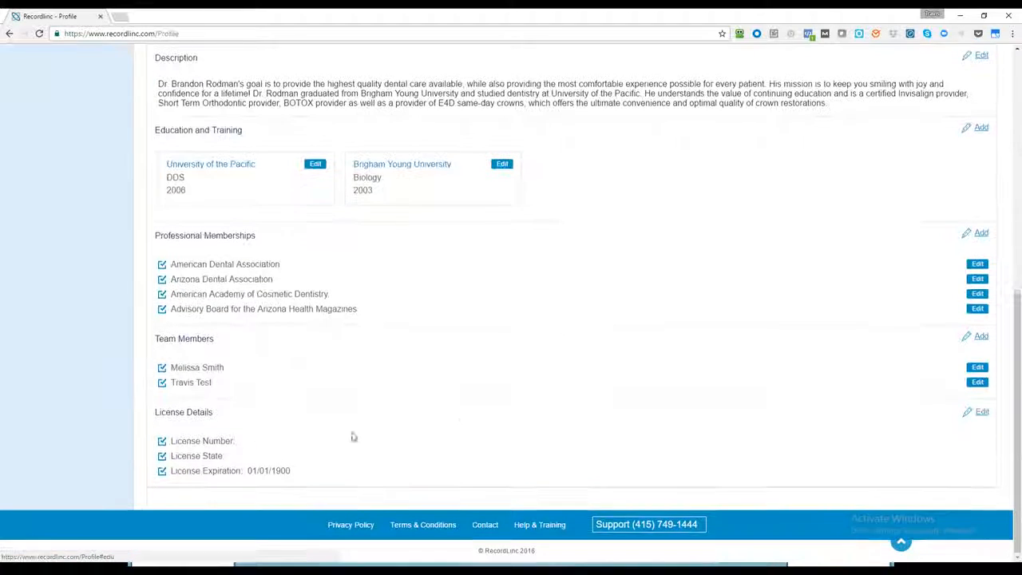
scroll(up, 3)
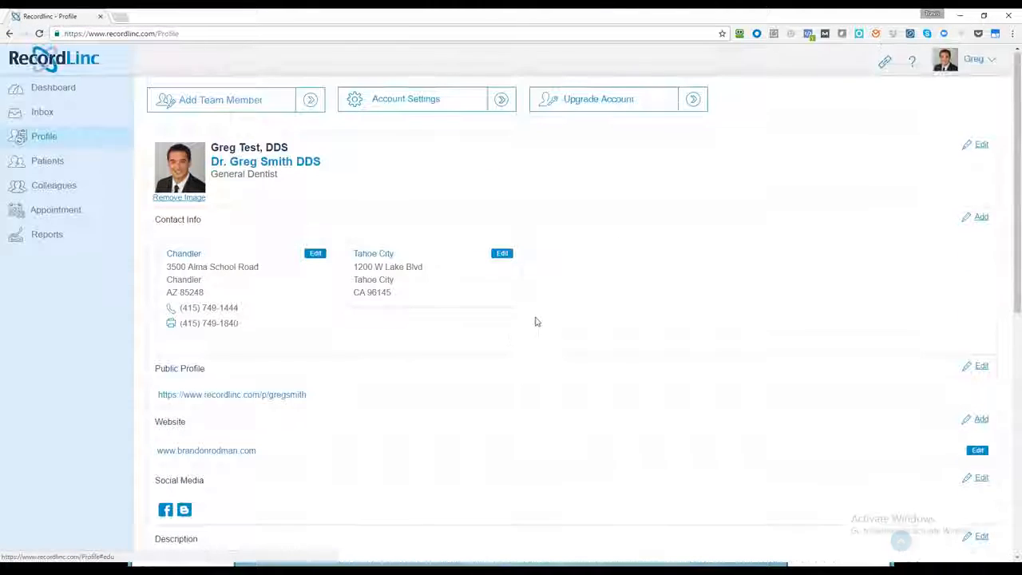
mouse_move(611, 291)
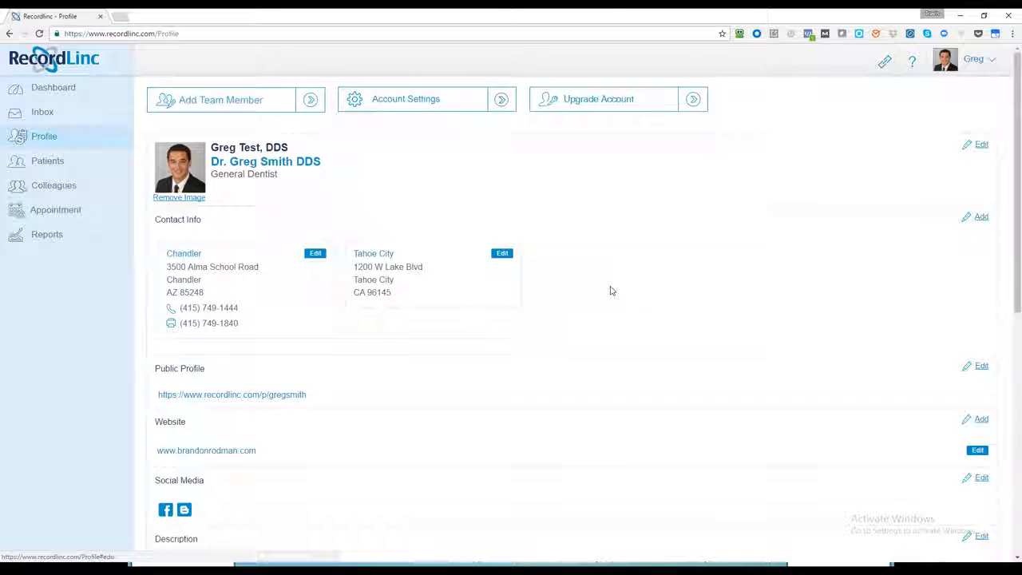